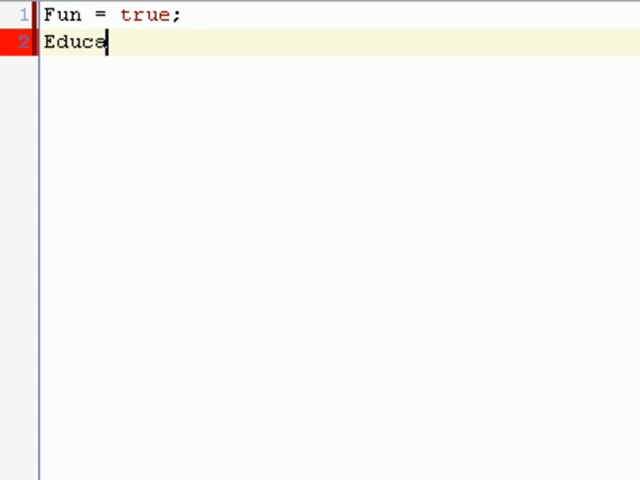
# Step: Add the code lines 'Educational = maybe;' and 'filledwithclowns = false; //Clo' in the editor
pyautogui.write('tional = m')
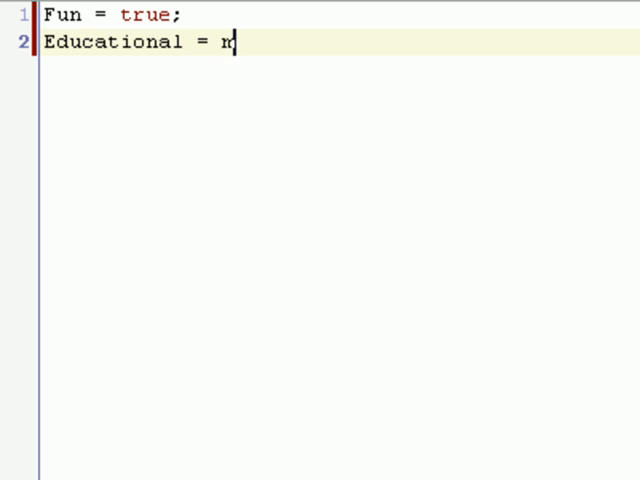
pyautogui.write('aybe;')
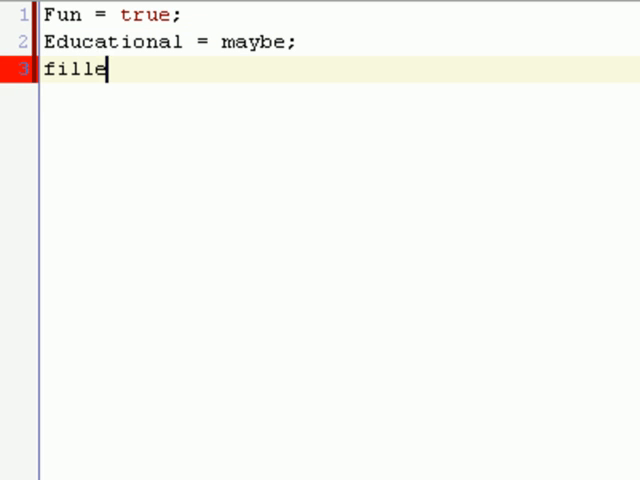
pyautogui.write('dwithclowns =')
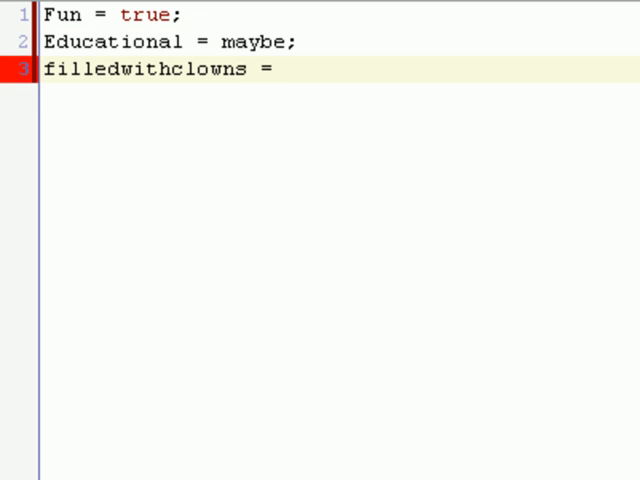
pyautogui.write('false; //Clo')
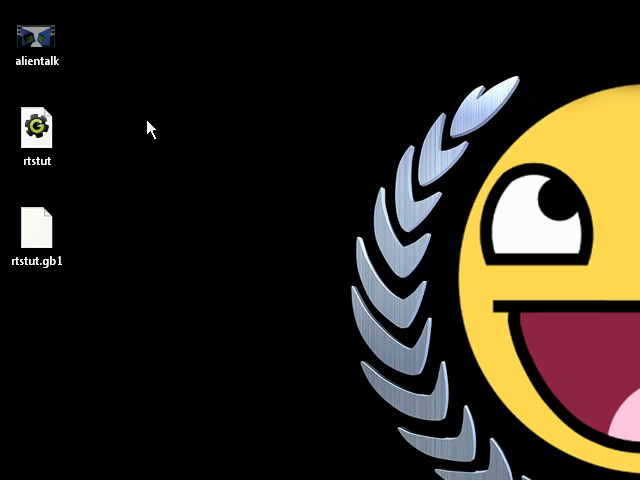
pyautogui.click(36, 130)
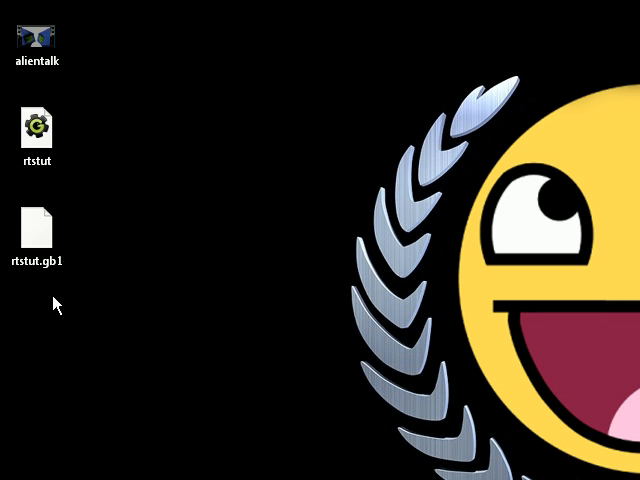
pyautogui.moveTo(228, 208)
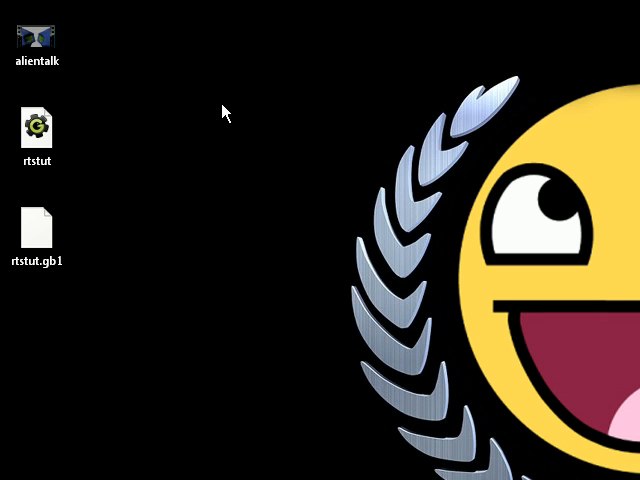
pyautogui.moveTo(242, 104)
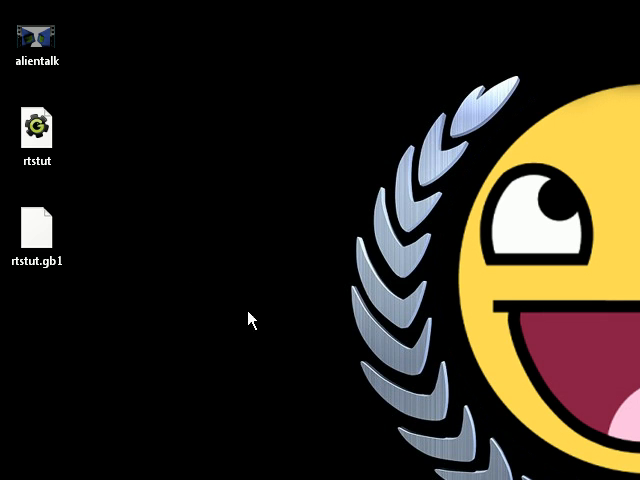
pyautogui.click(38, 128)
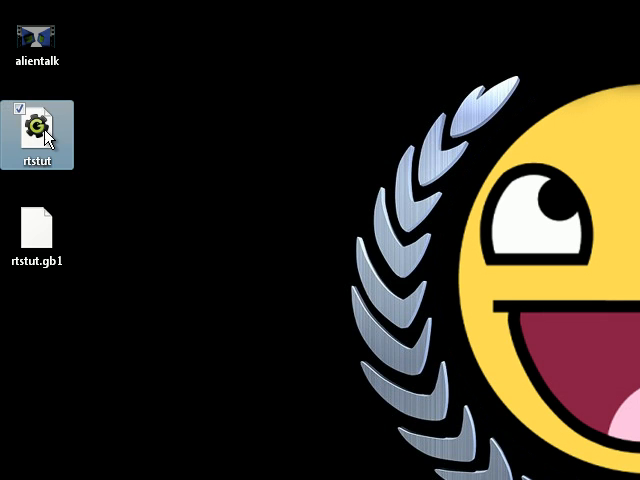
# Step: Launch the rtstut game project in Game Maker from the desktop
pyautogui.doubleClick(38, 130)
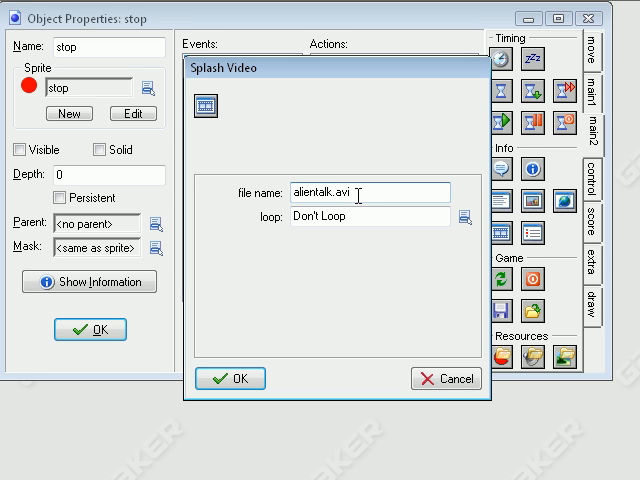
pyautogui.moveTo(418, 260)
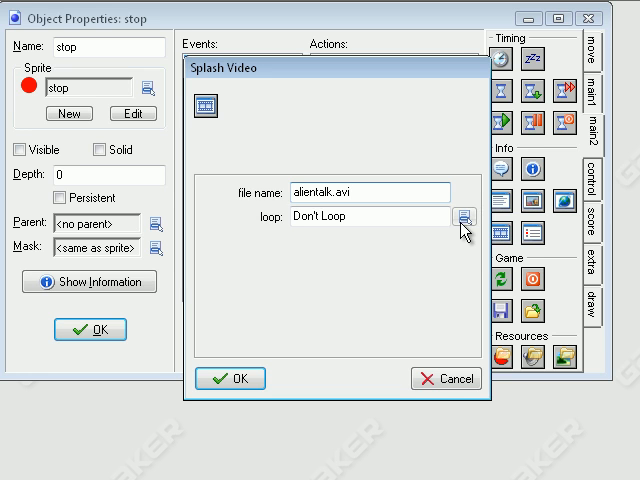
# Step: Set the Splash Video action to Don't Loop and confirm it for alientalk.avi
pyautogui.click(464, 216)
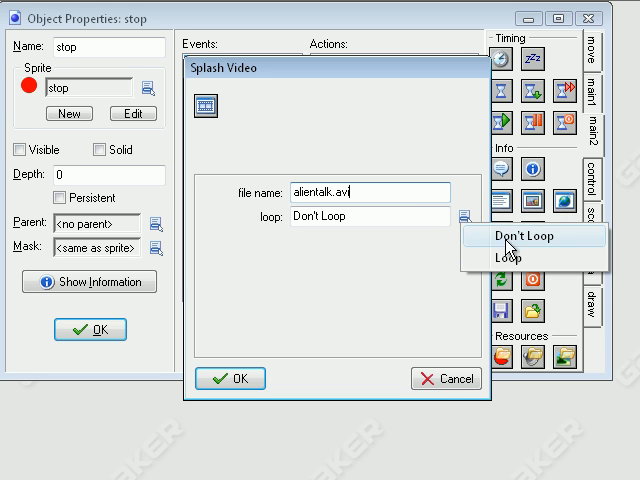
pyautogui.click(510, 236)
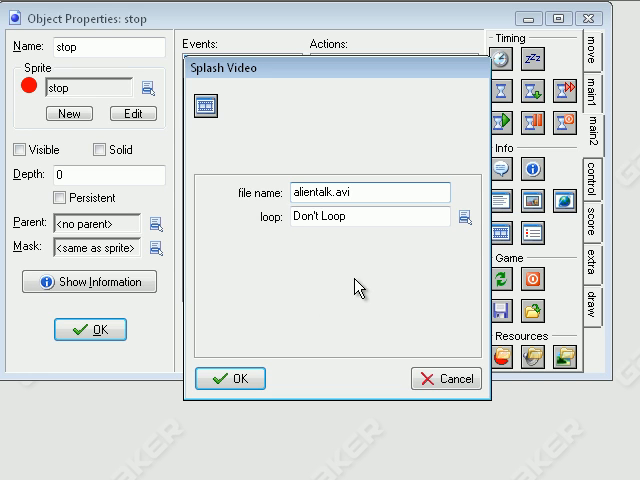
pyautogui.click(228, 378)
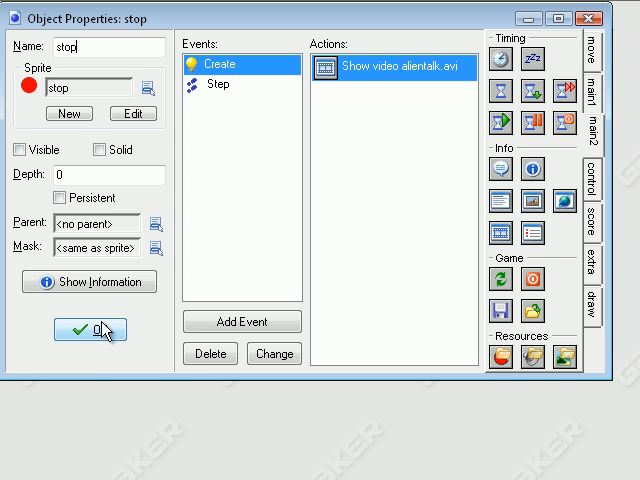
# Step: Save the stop object's properties with its Show video action
pyautogui.click(92, 330)
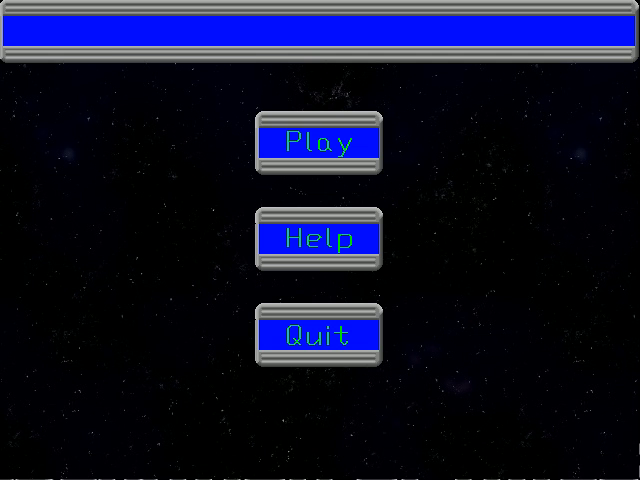
pyautogui.moveTo(336, 152)
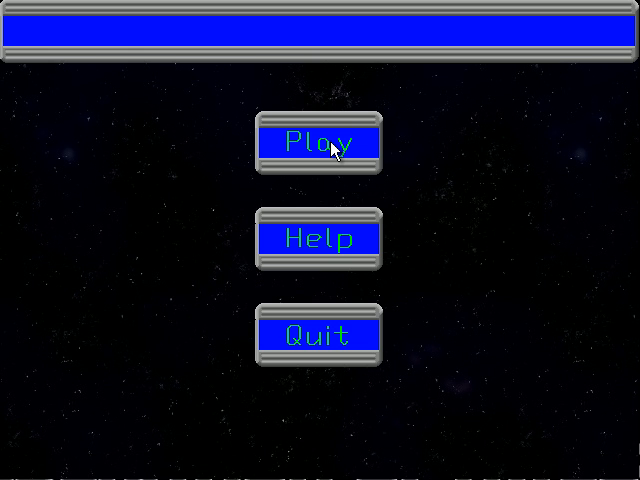
# Step: Start play from the running game's menu to trigger the alientalk cutscene
pyautogui.click(318, 140)
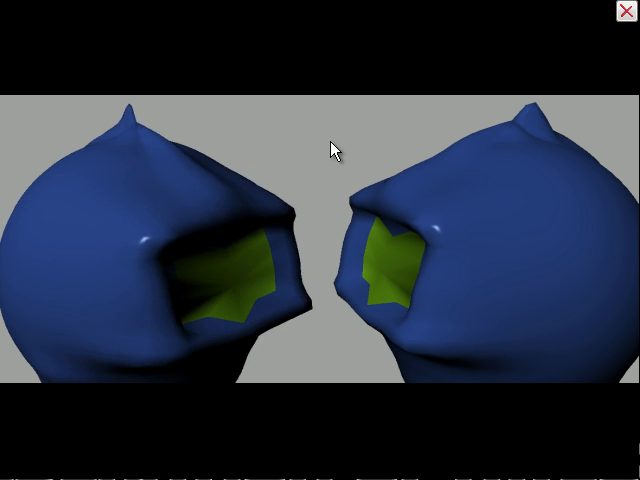